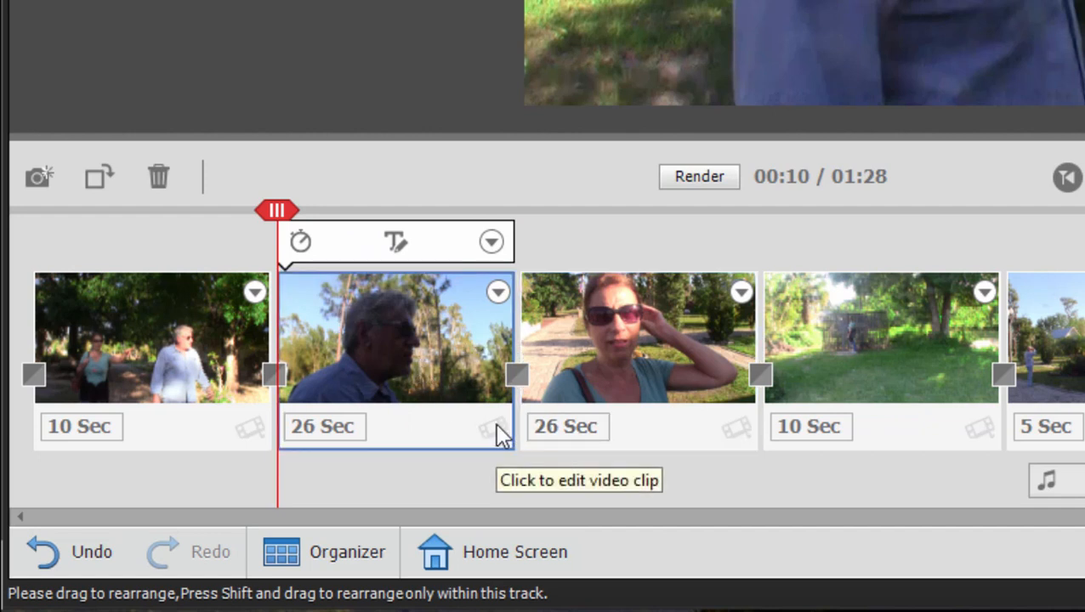
# Switch to Expert view to show the Florida clips on the Video 1 and Audio 1 tracks.
pyautogui.click(573, 37)
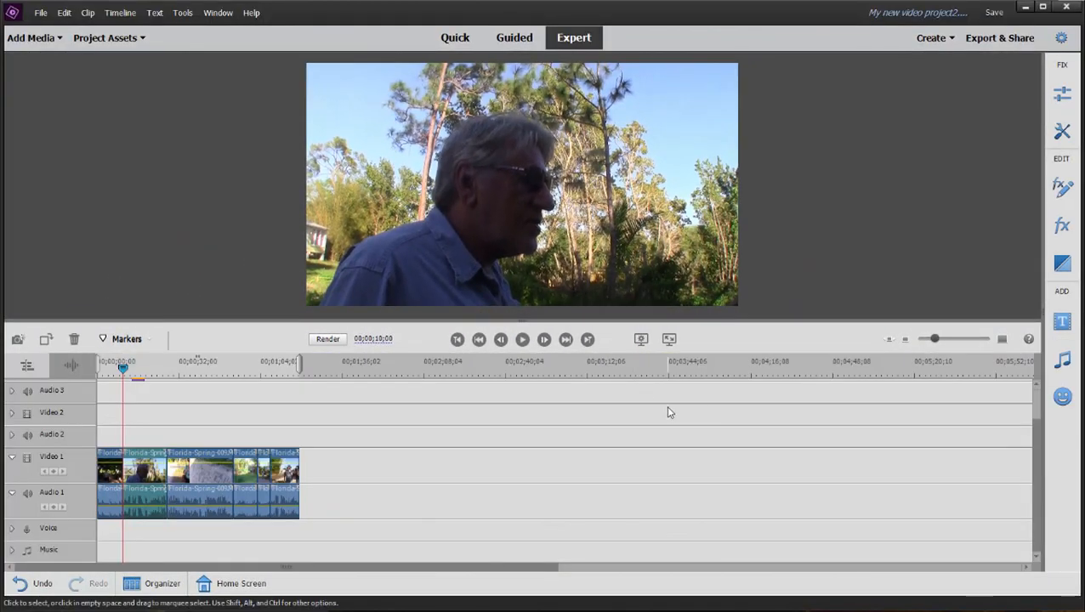